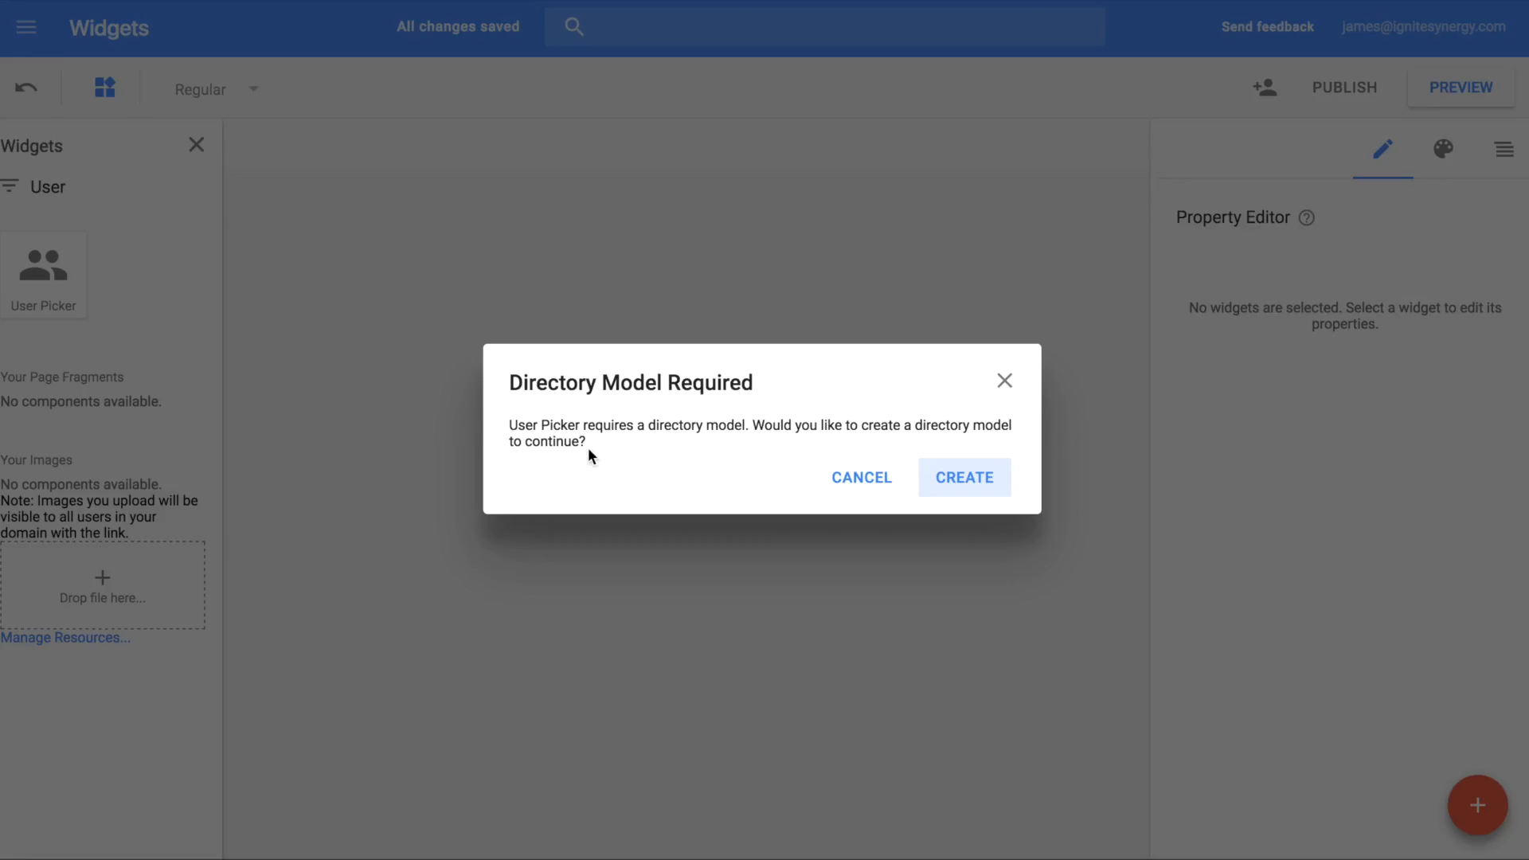
Create the Directory model for the User Picker and select its label property.
left_click(963, 477)
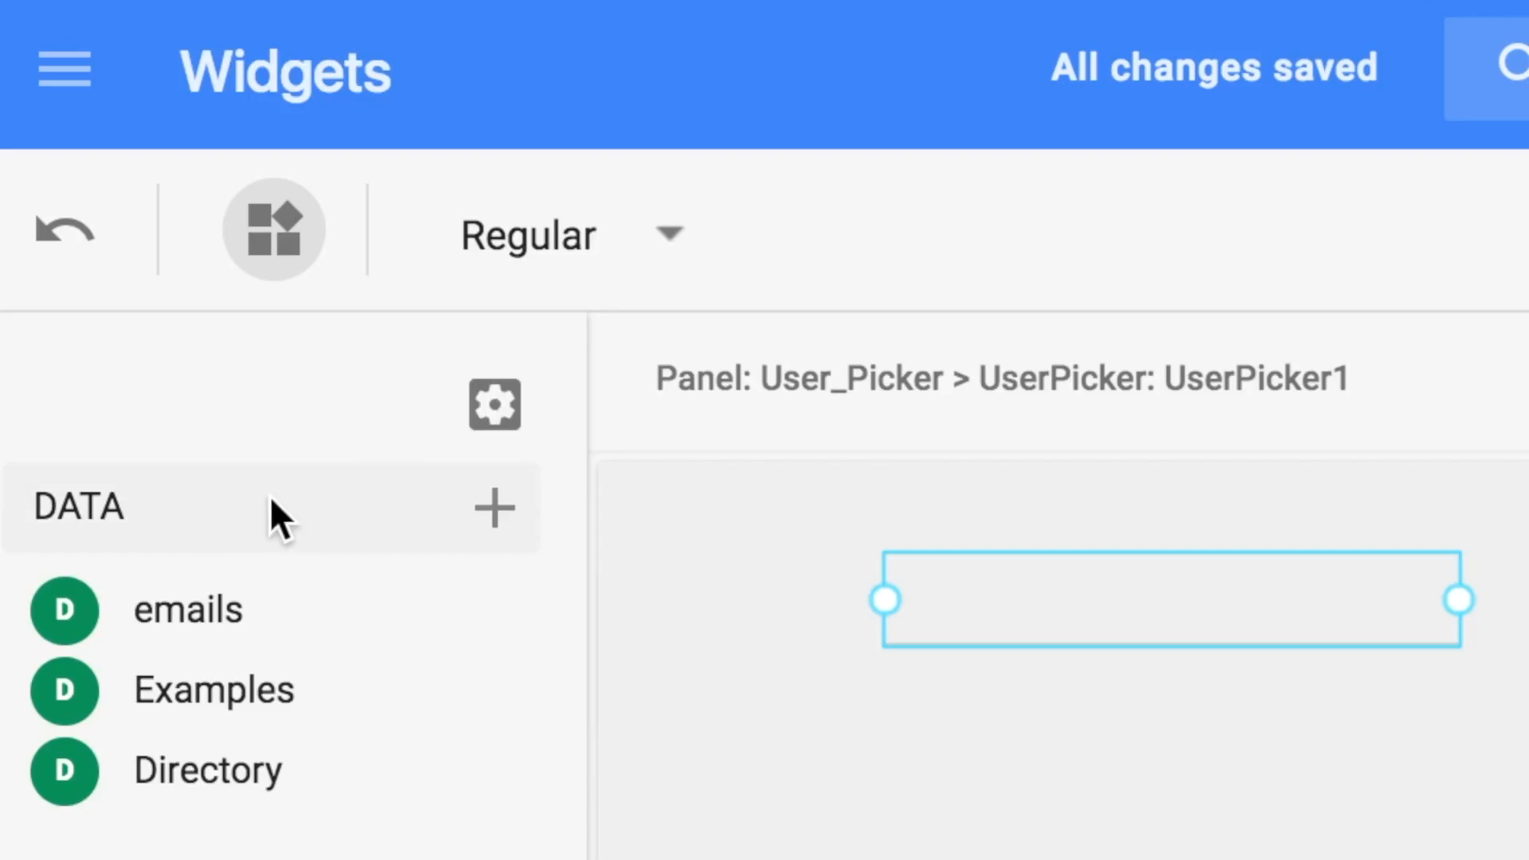
left_click(208, 771)
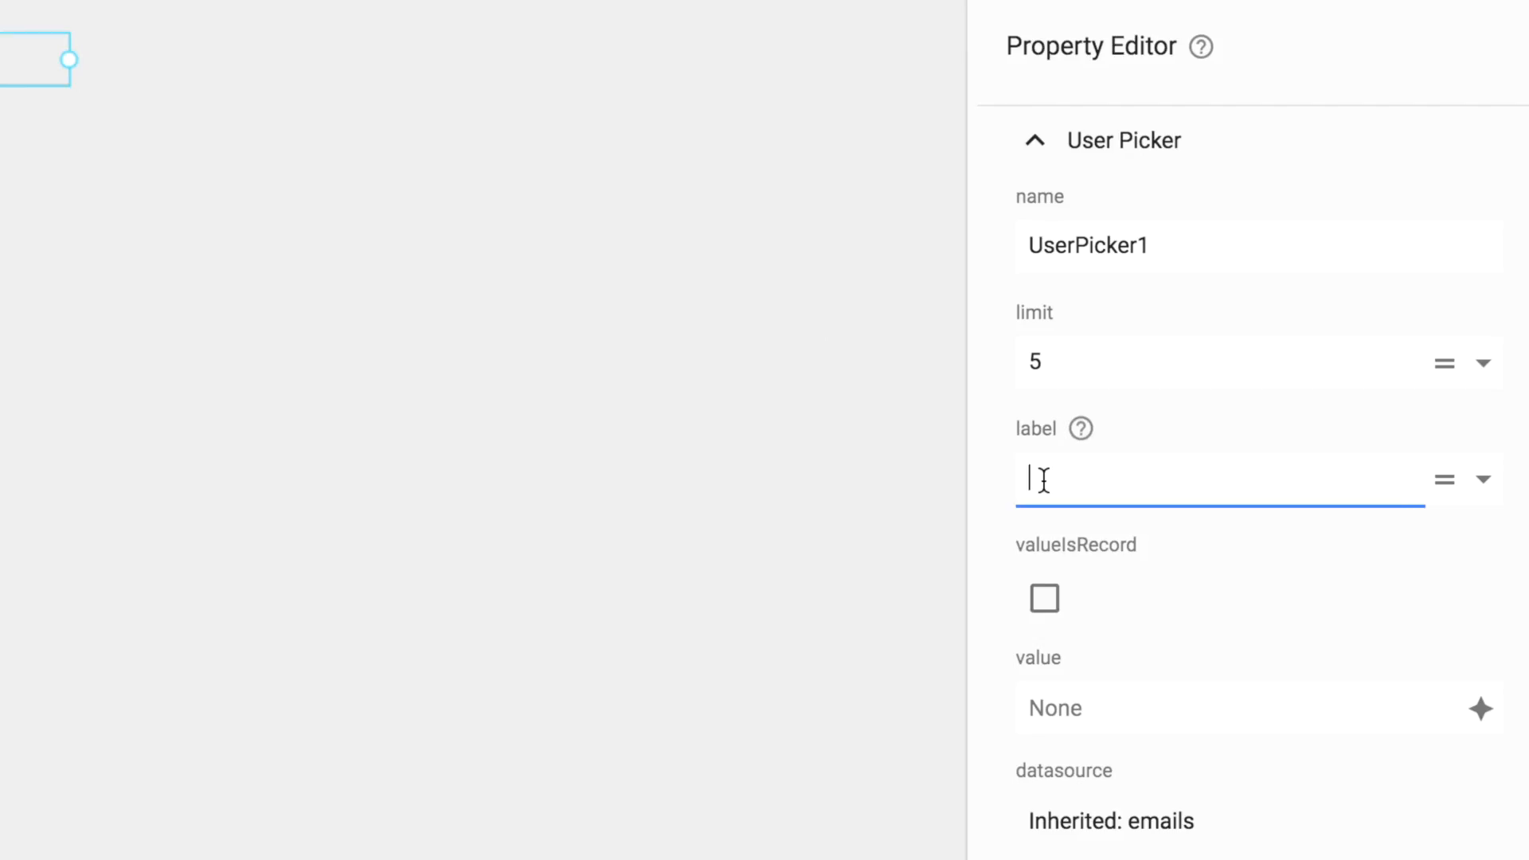
Enter 'Type to Search' as the User Picker's label text.
type("Ty")
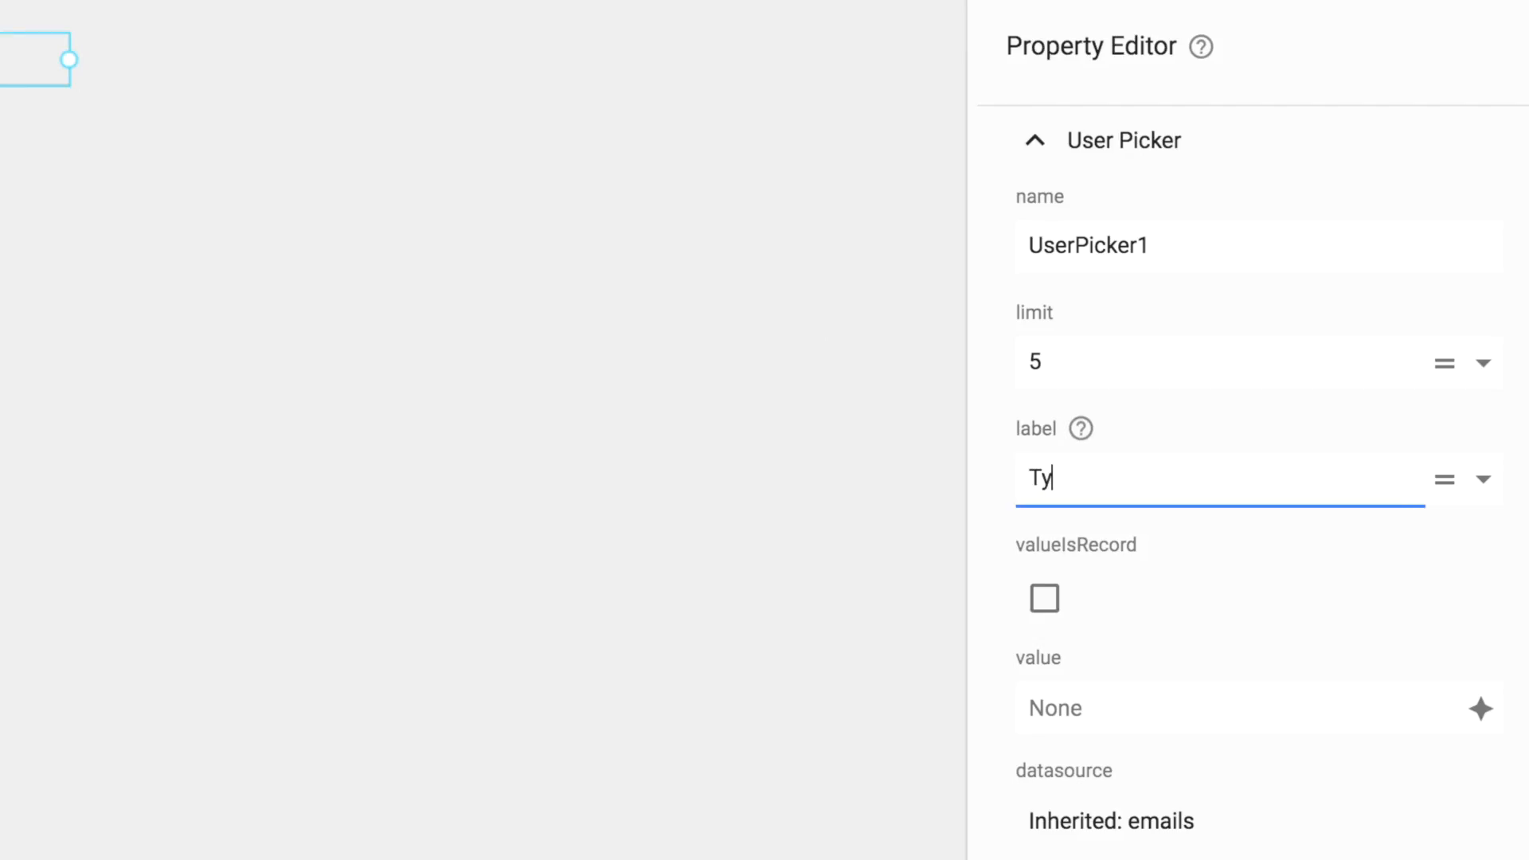
type("pe to")
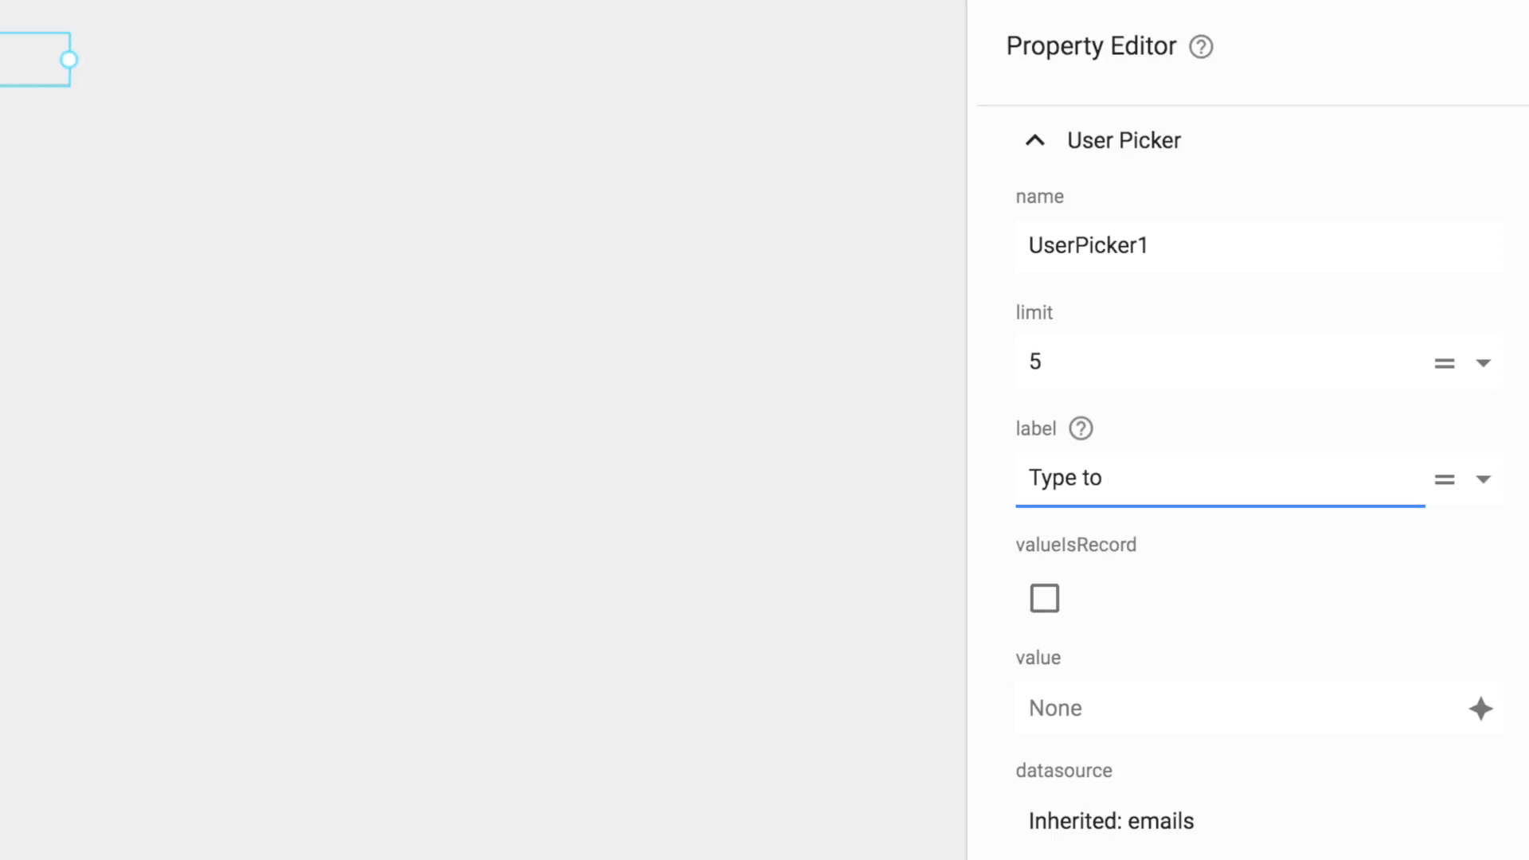
type("Search")
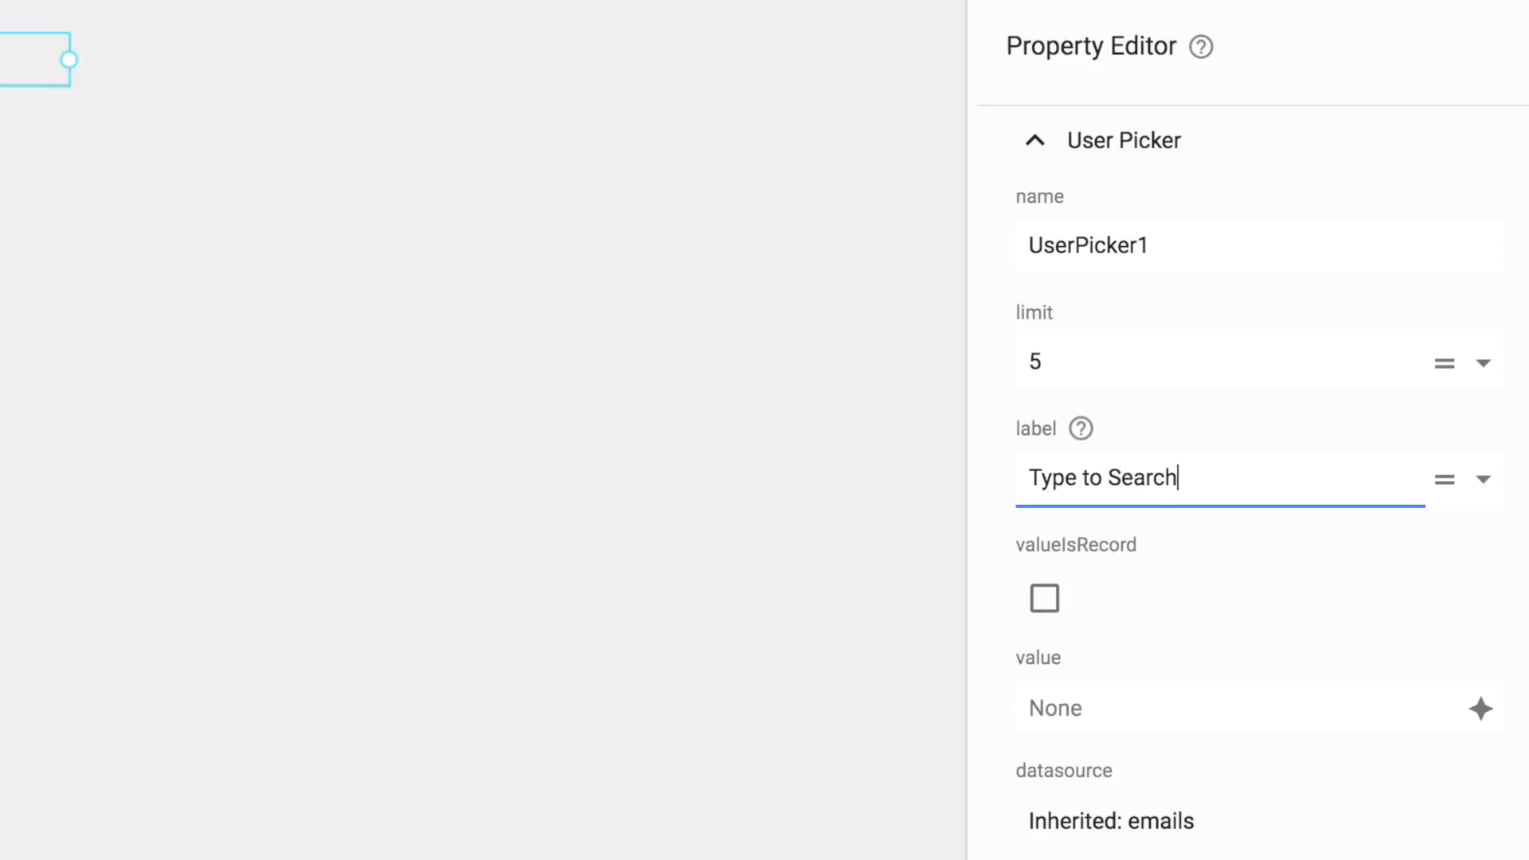
mouse_move(1073, 535)
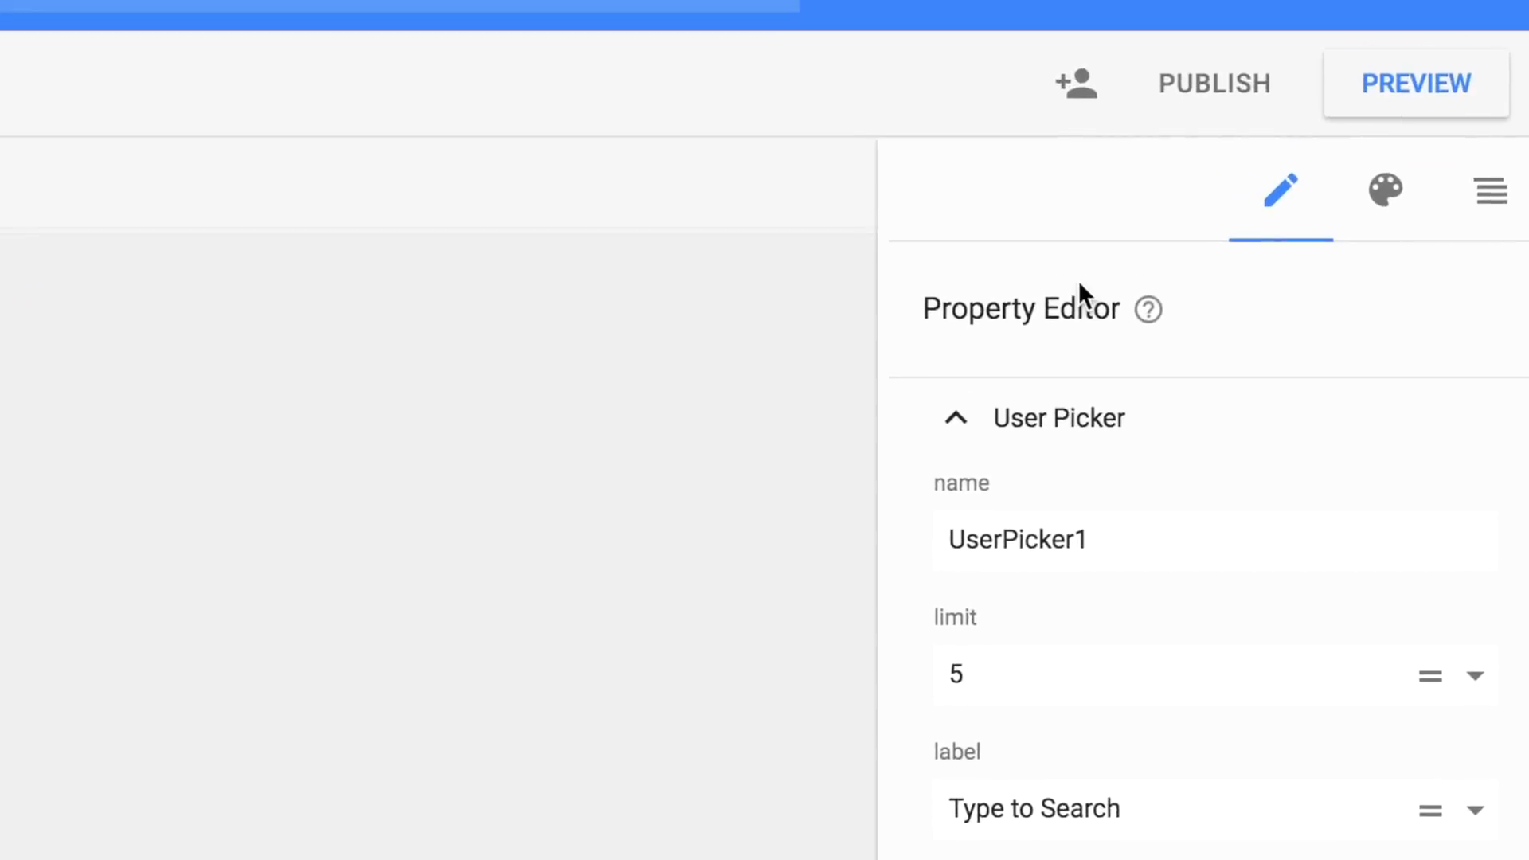
left_click(1415, 83)
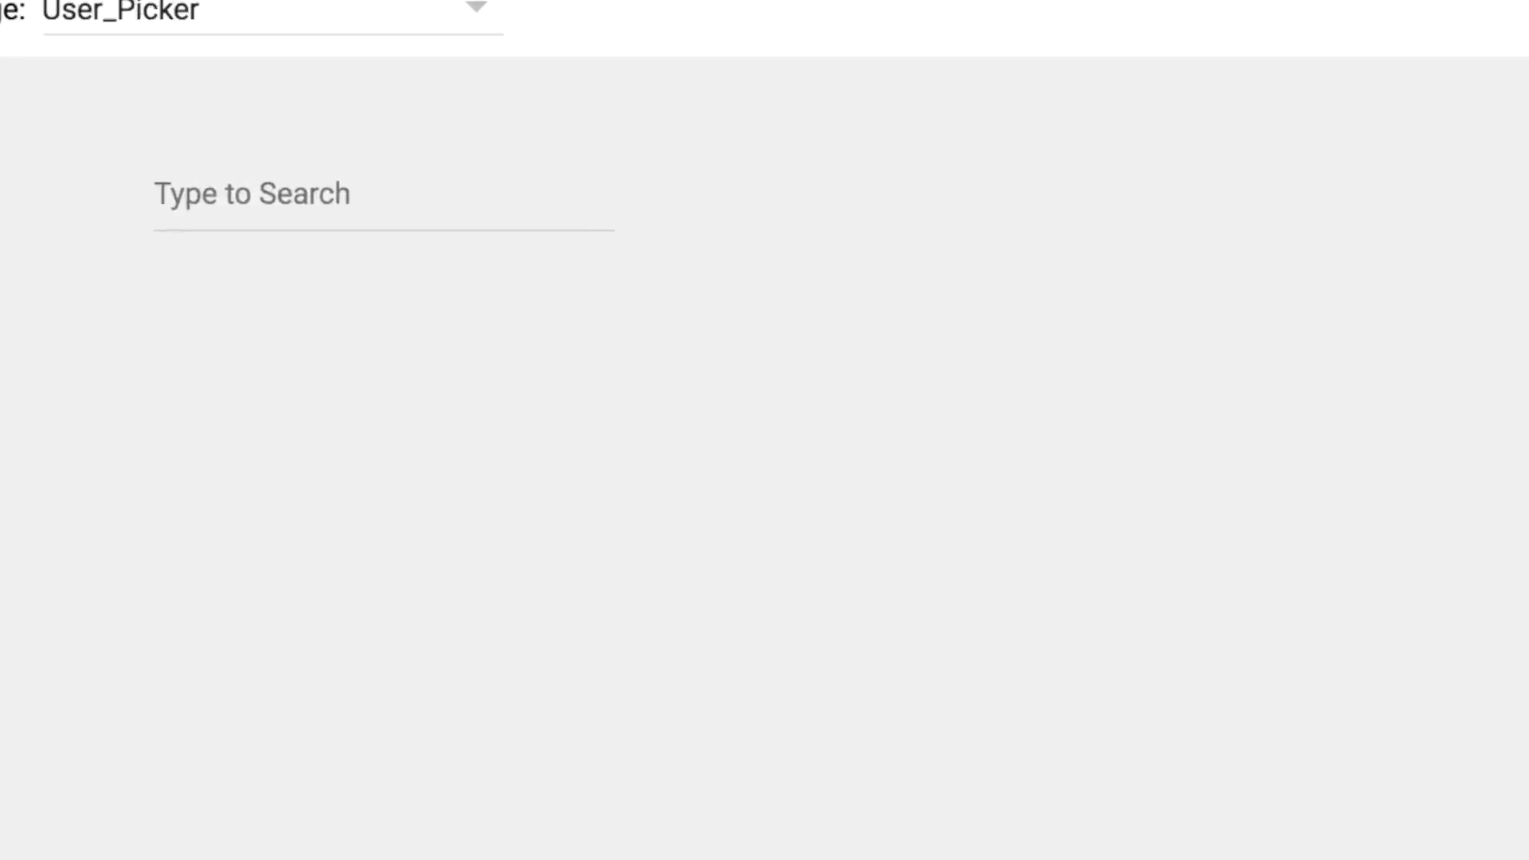
type("ja")
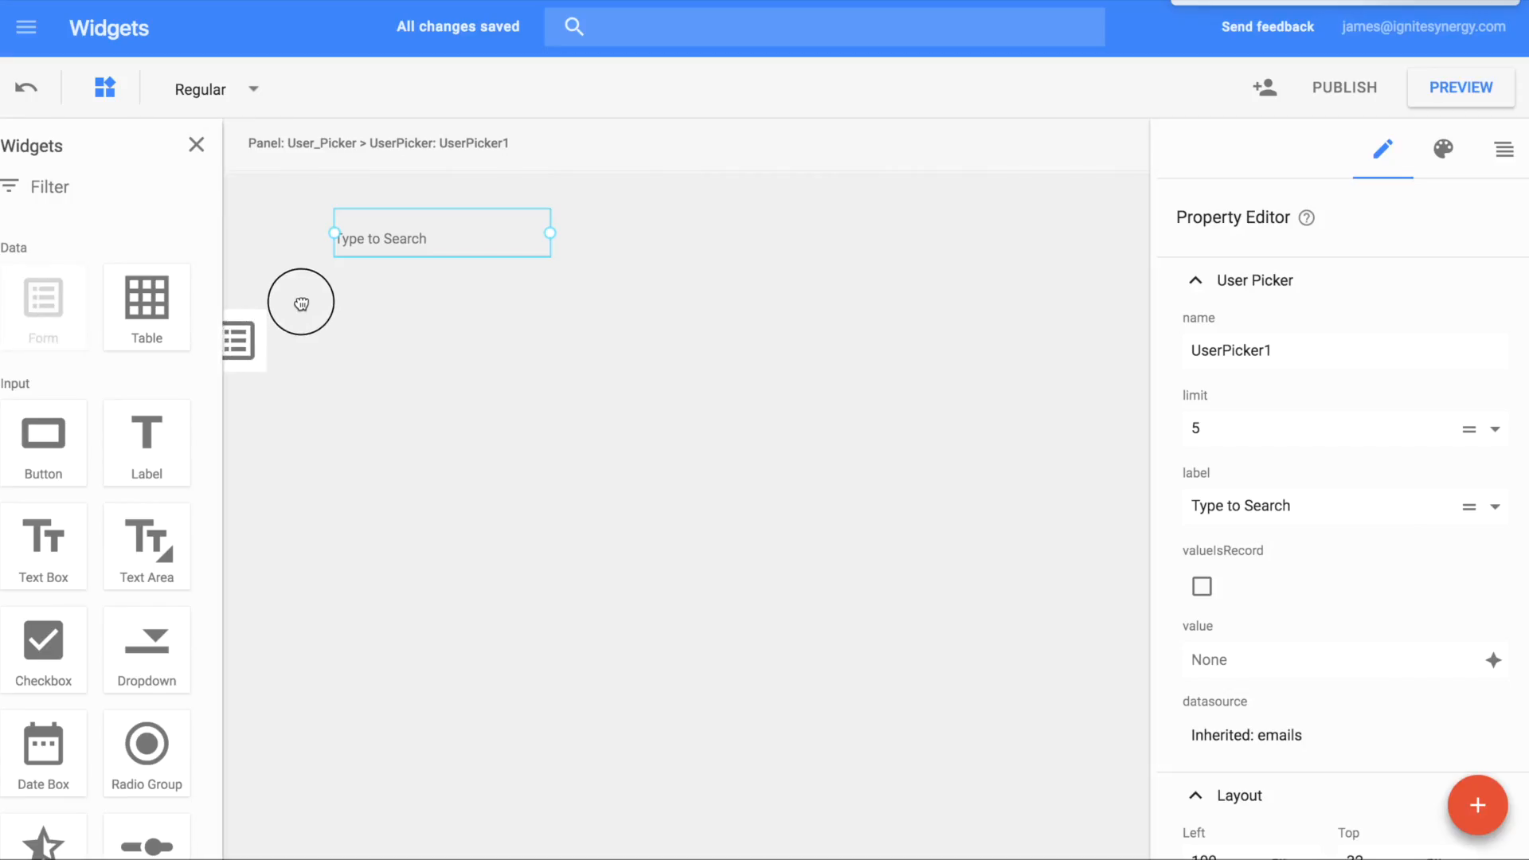
Add an insert-only Form on the inherited emails datasource, with To, Subject and Body fields.
left_click(1245, 734)
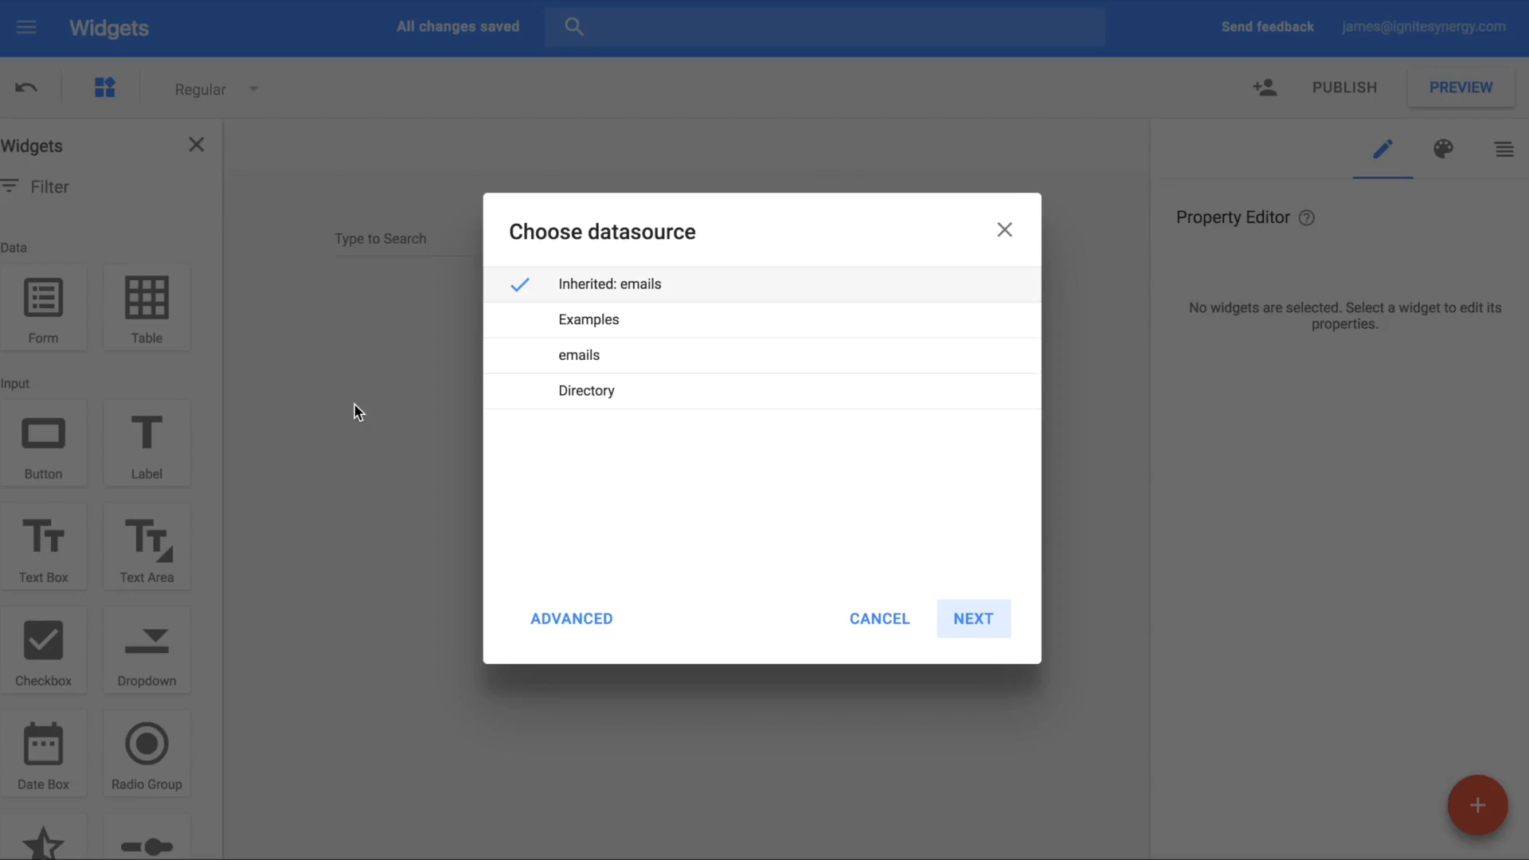
left_click(972, 618)
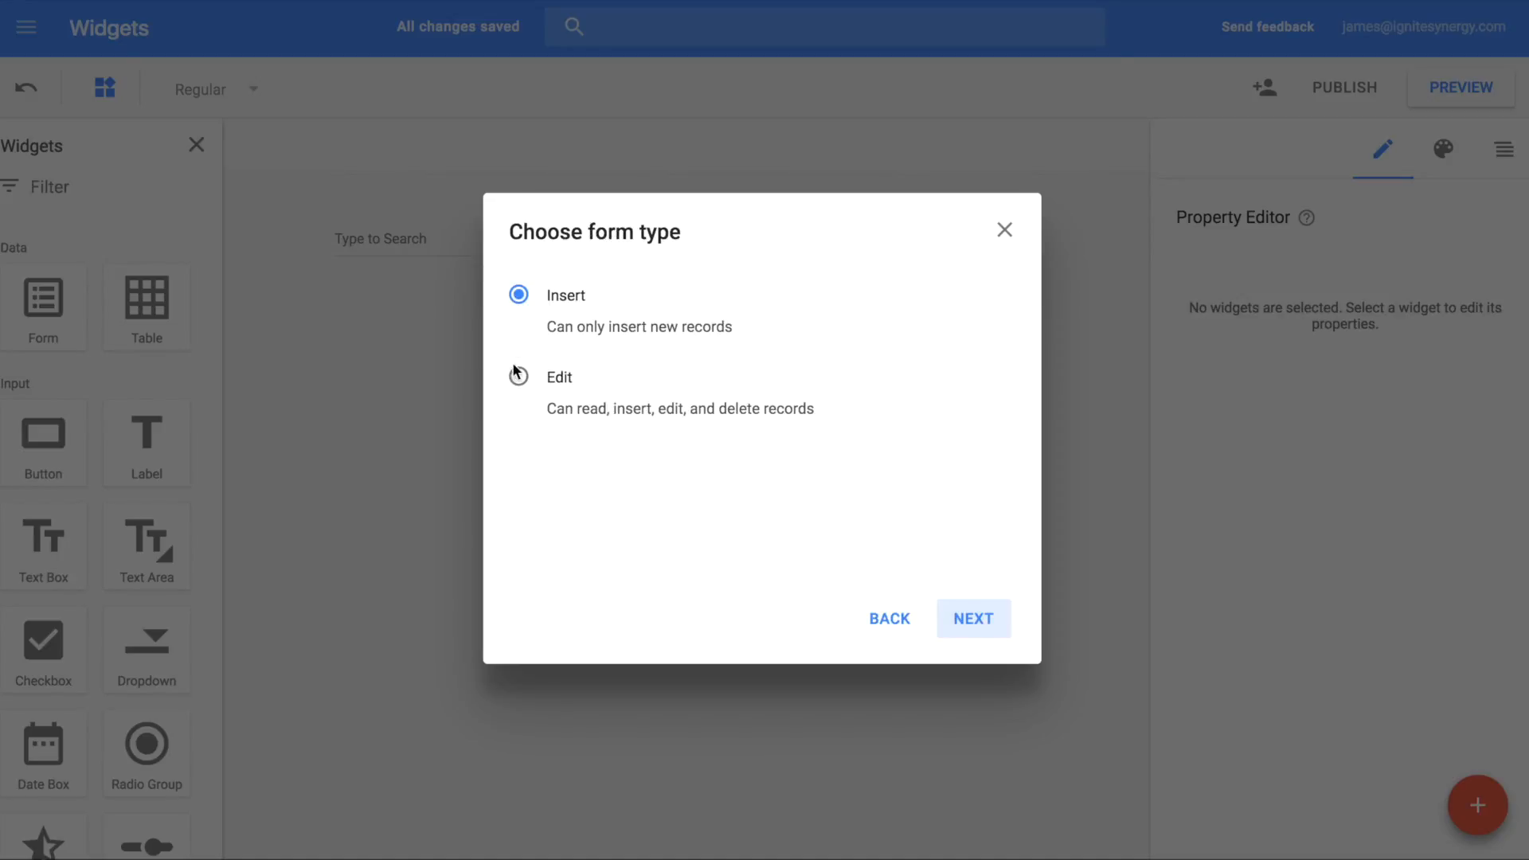
left_click(974, 618)
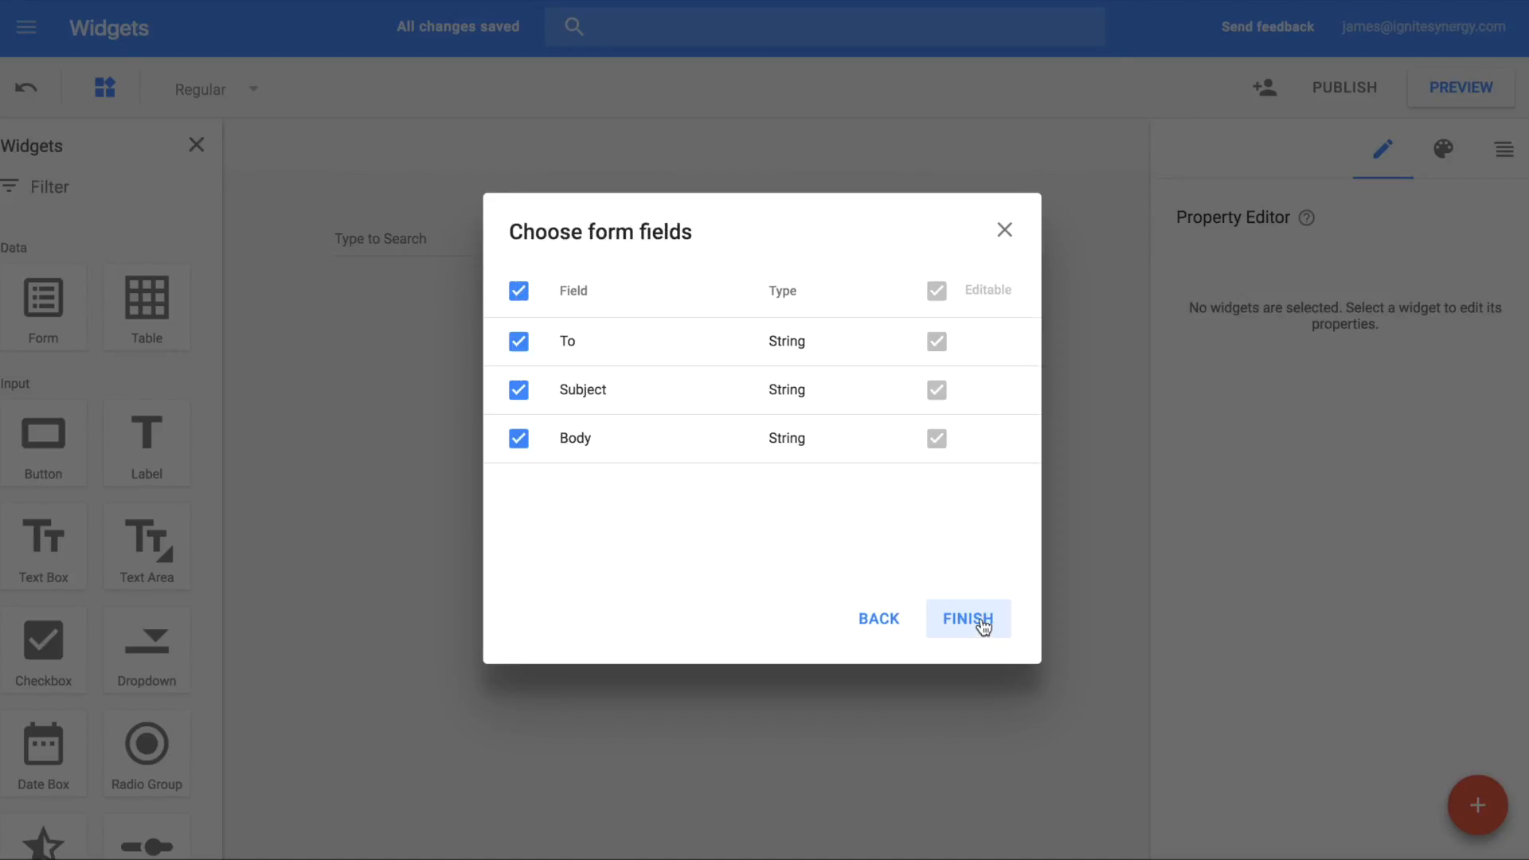
left_click(968, 618)
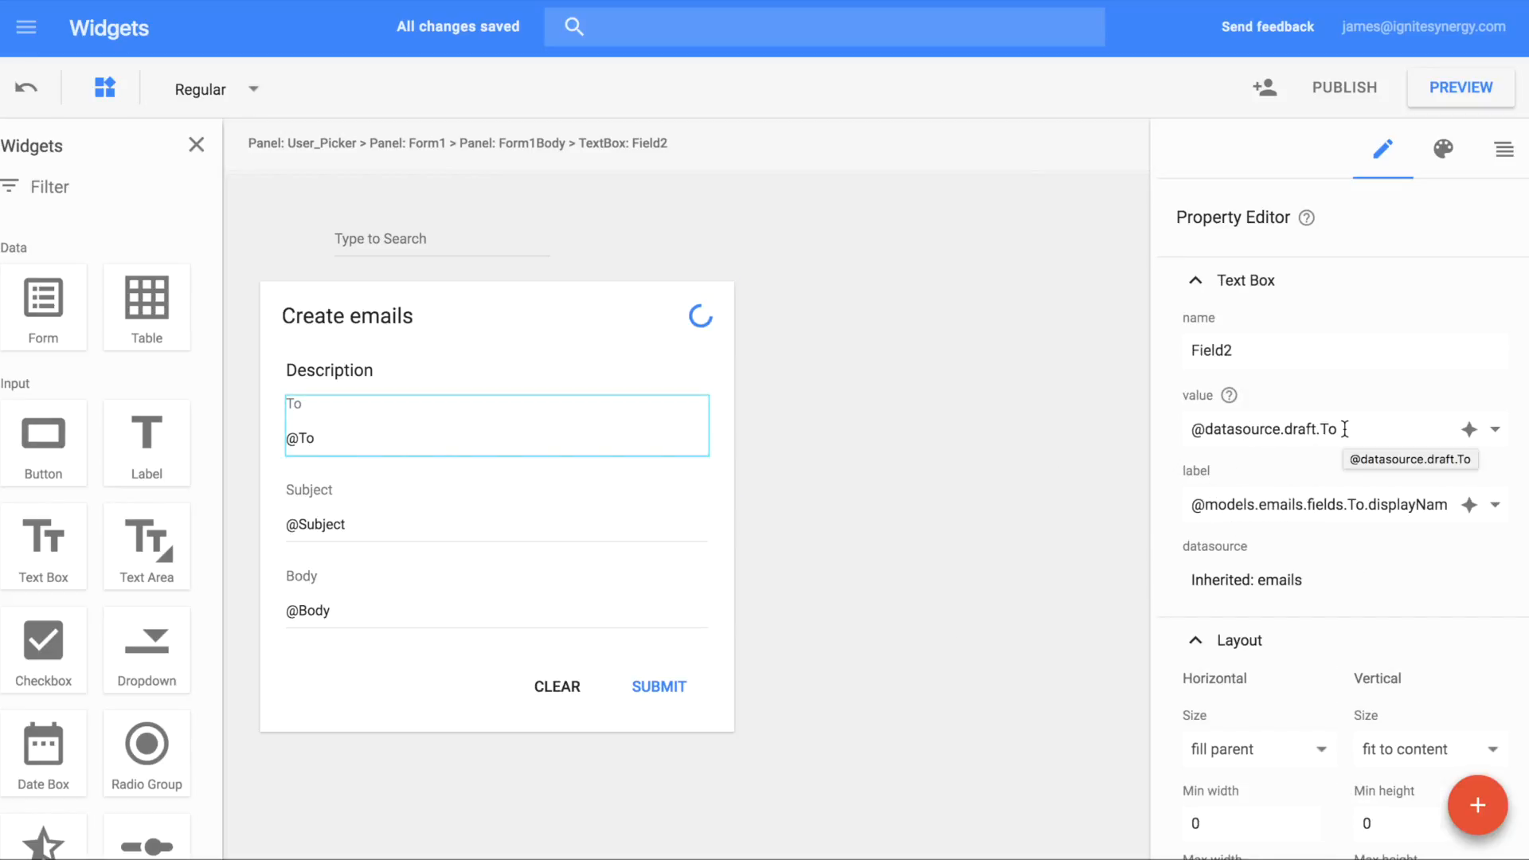
Replace the To text box with the User Picker bound to item.To, then preview.
left_click(441, 239)
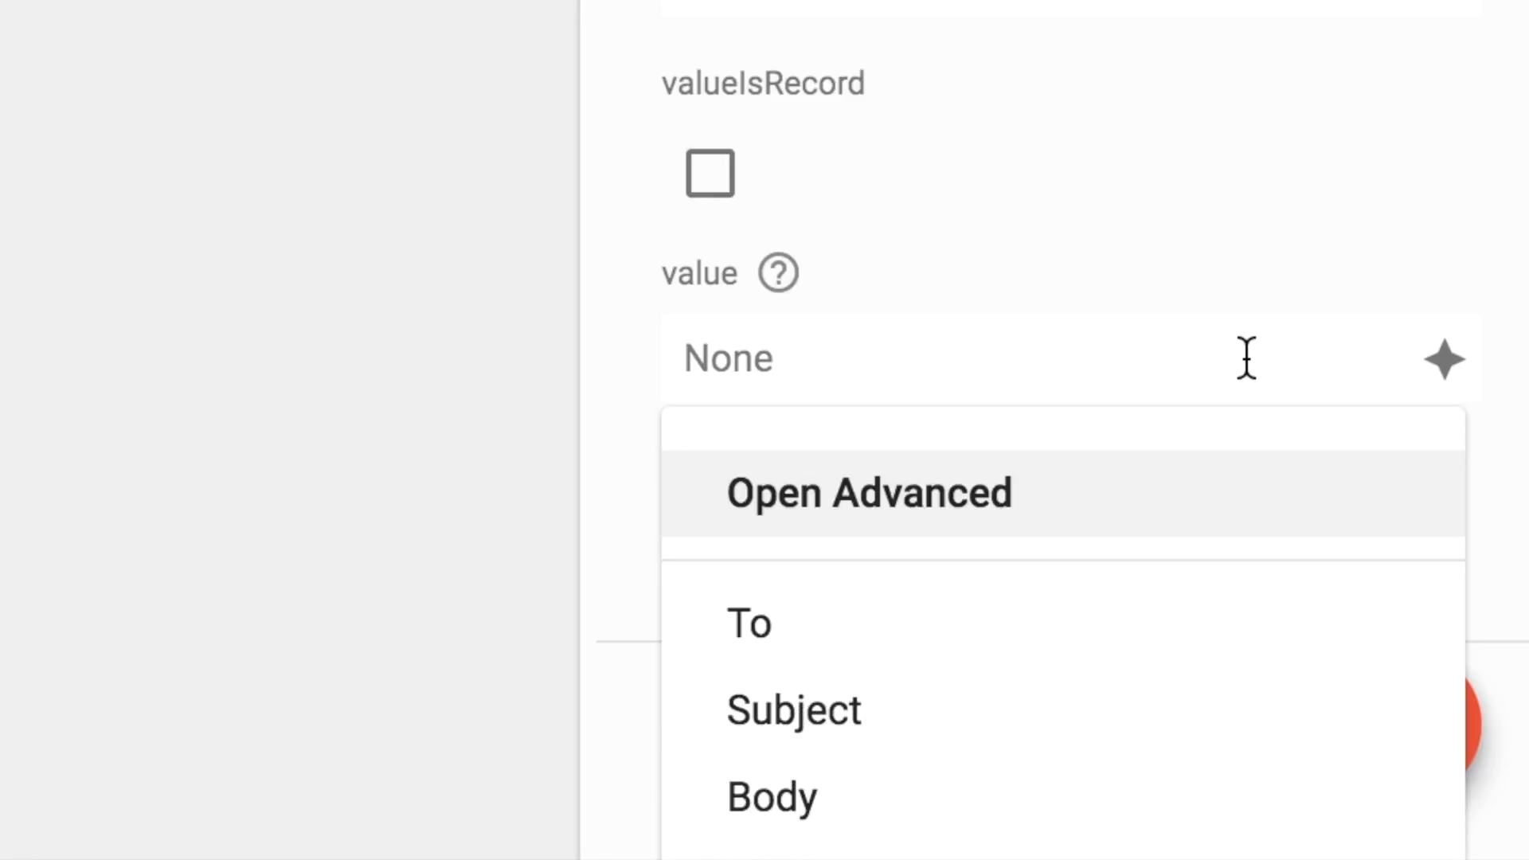
left_click(748, 623)
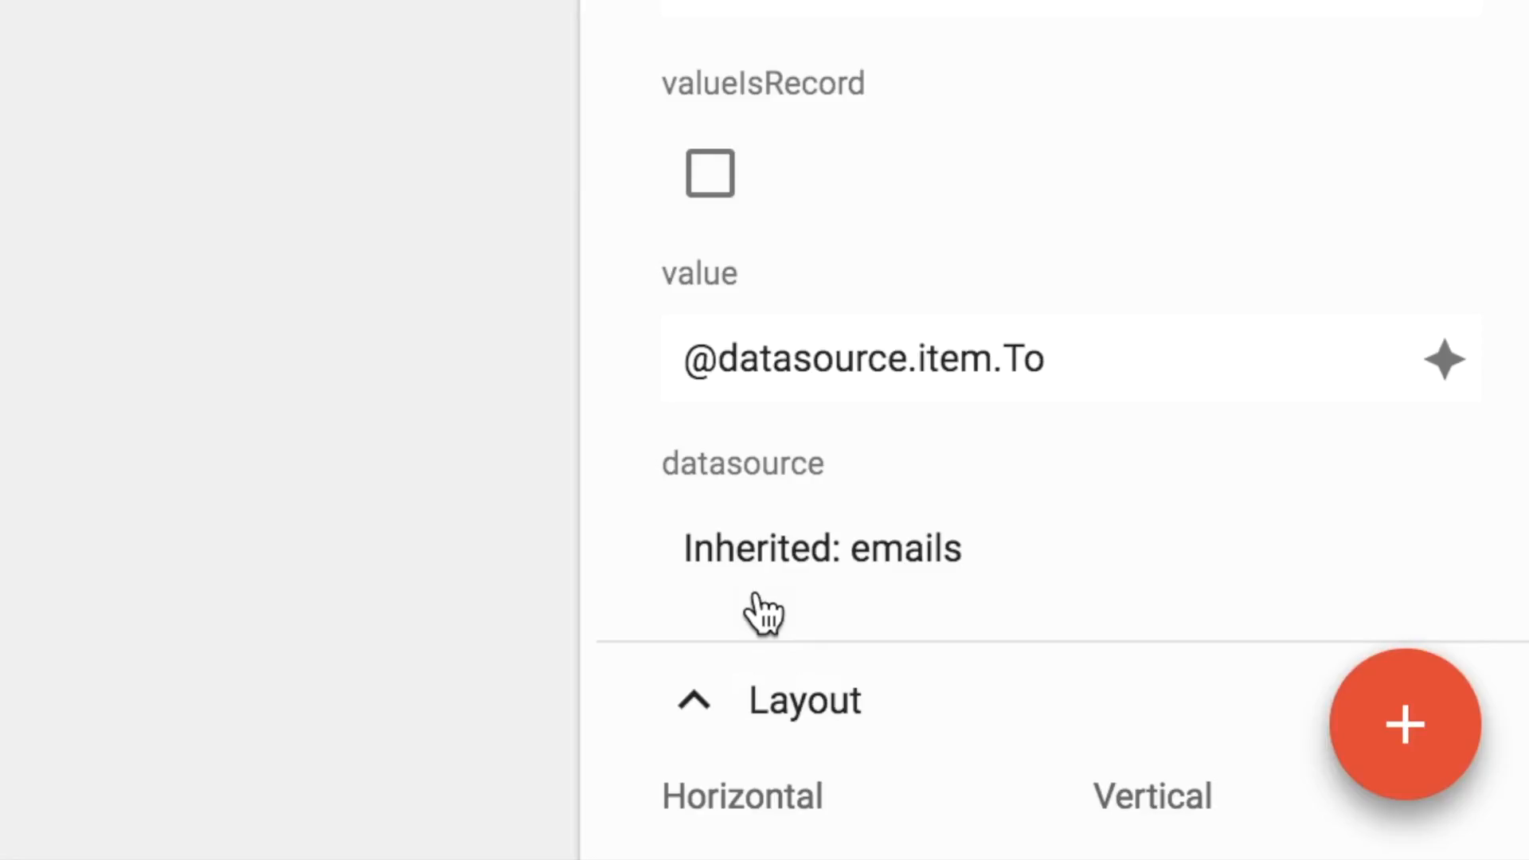
mouse_move(1005, 561)
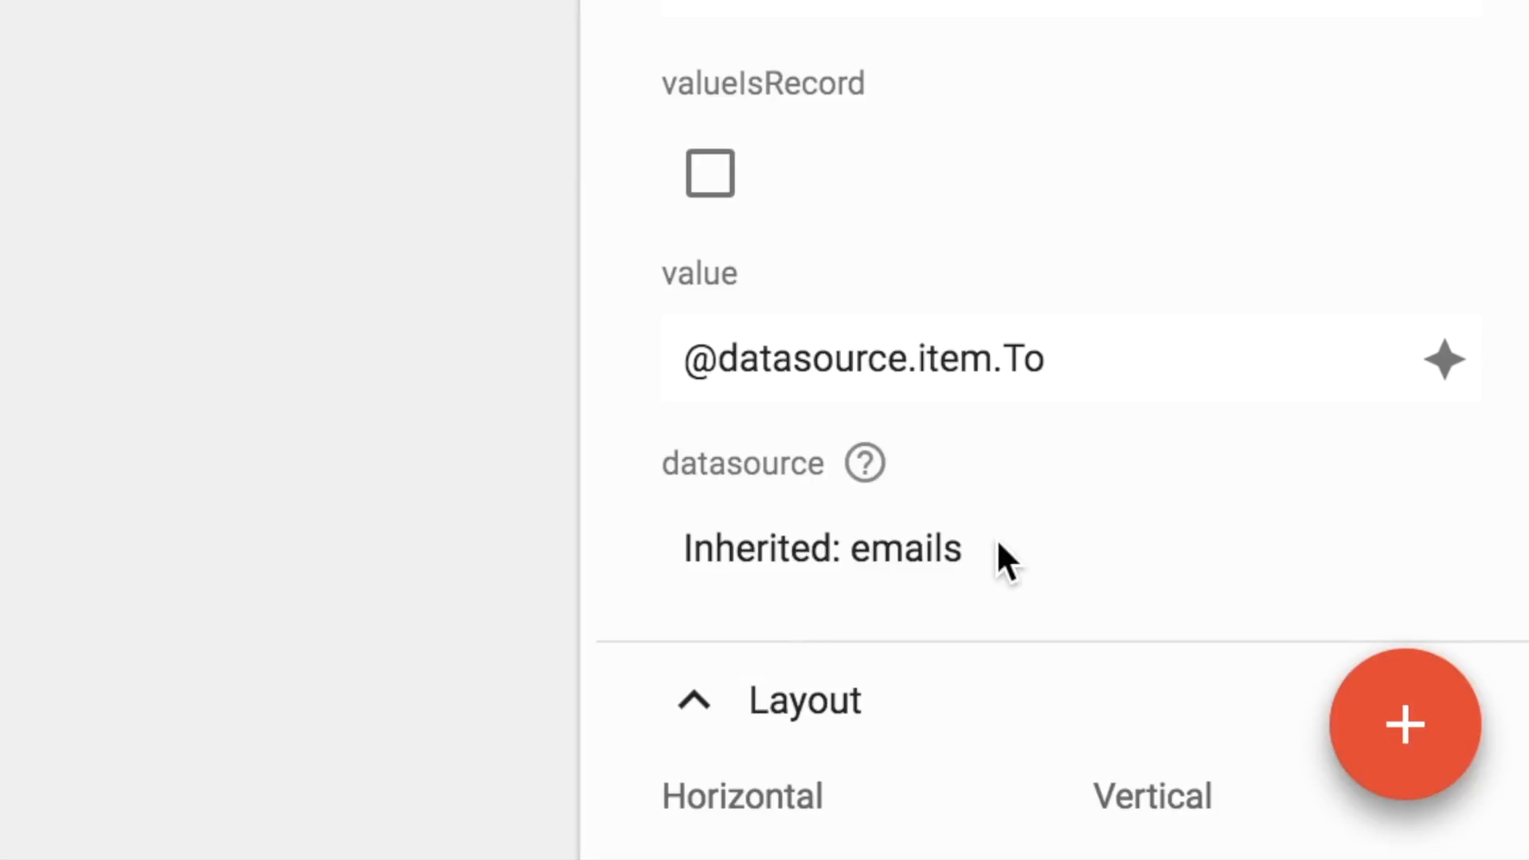
left_click(1405, 725)
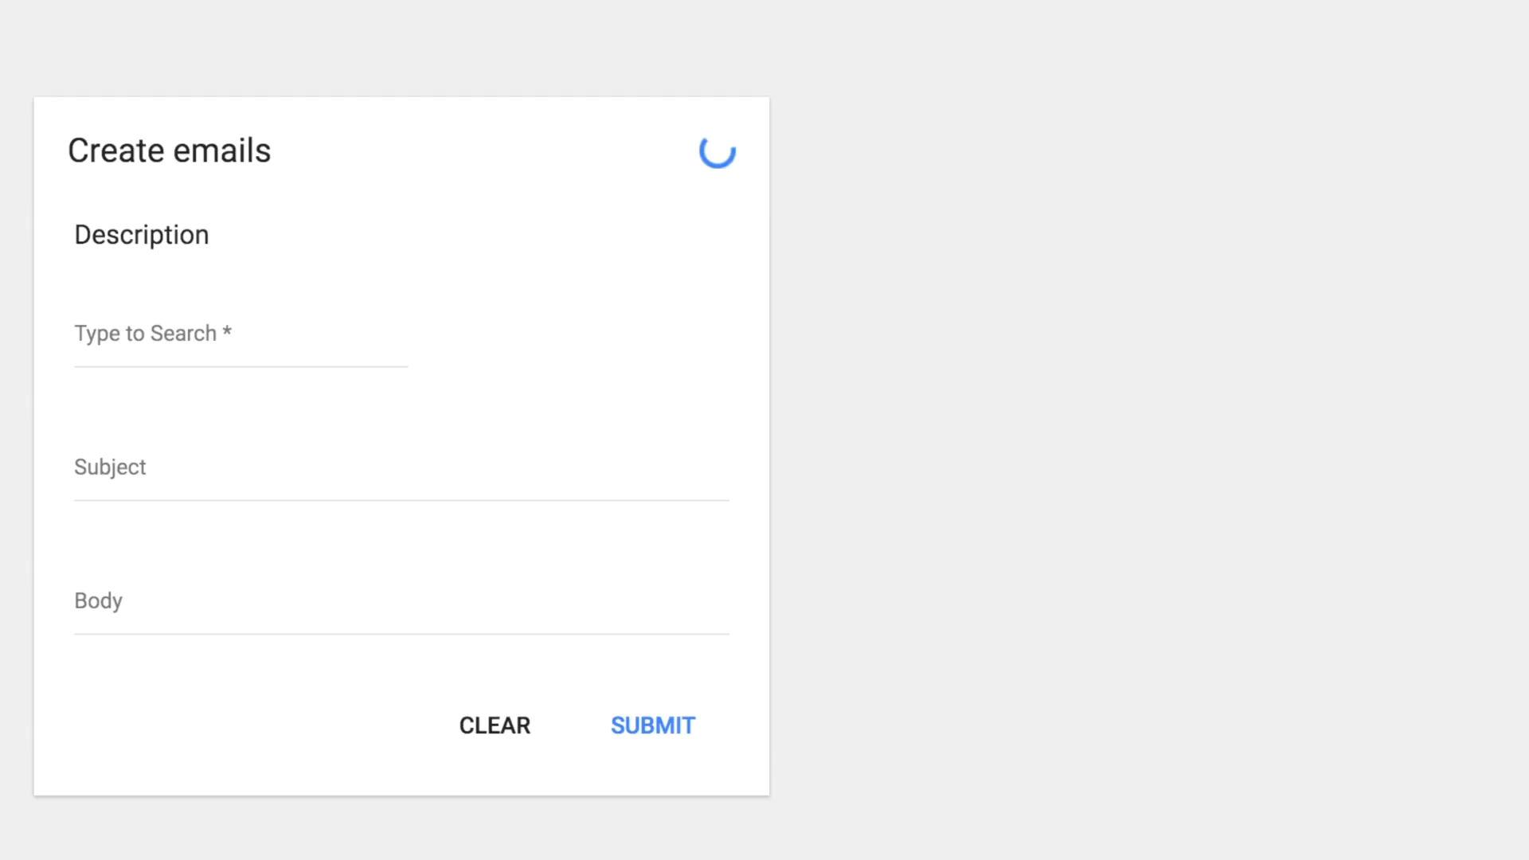
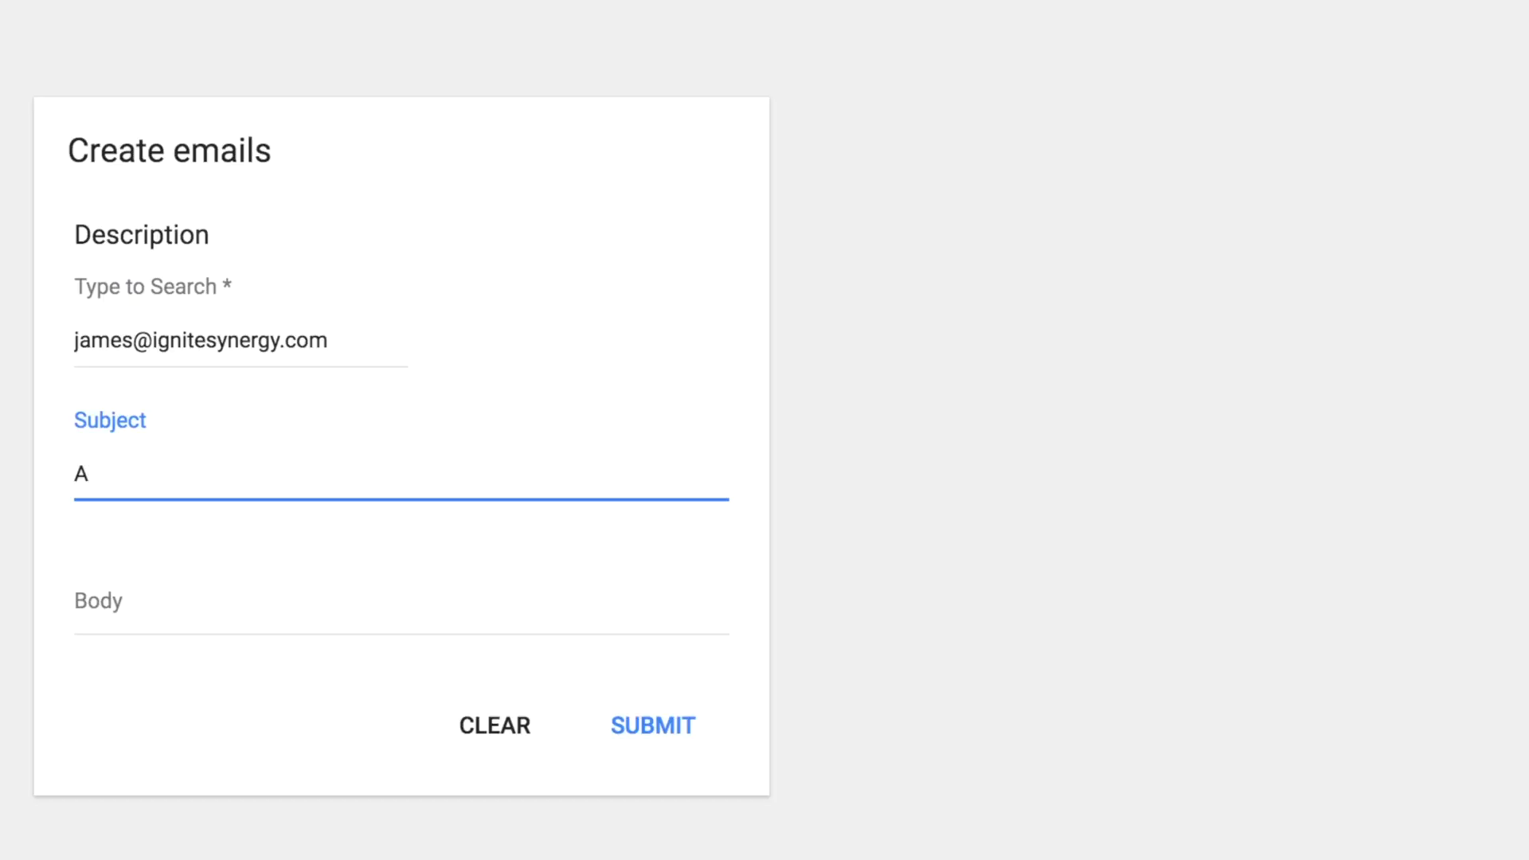
Search 'jame' in the picker and enter the subject 'App Maker is Great!'.
type("pp Maker is Gr")
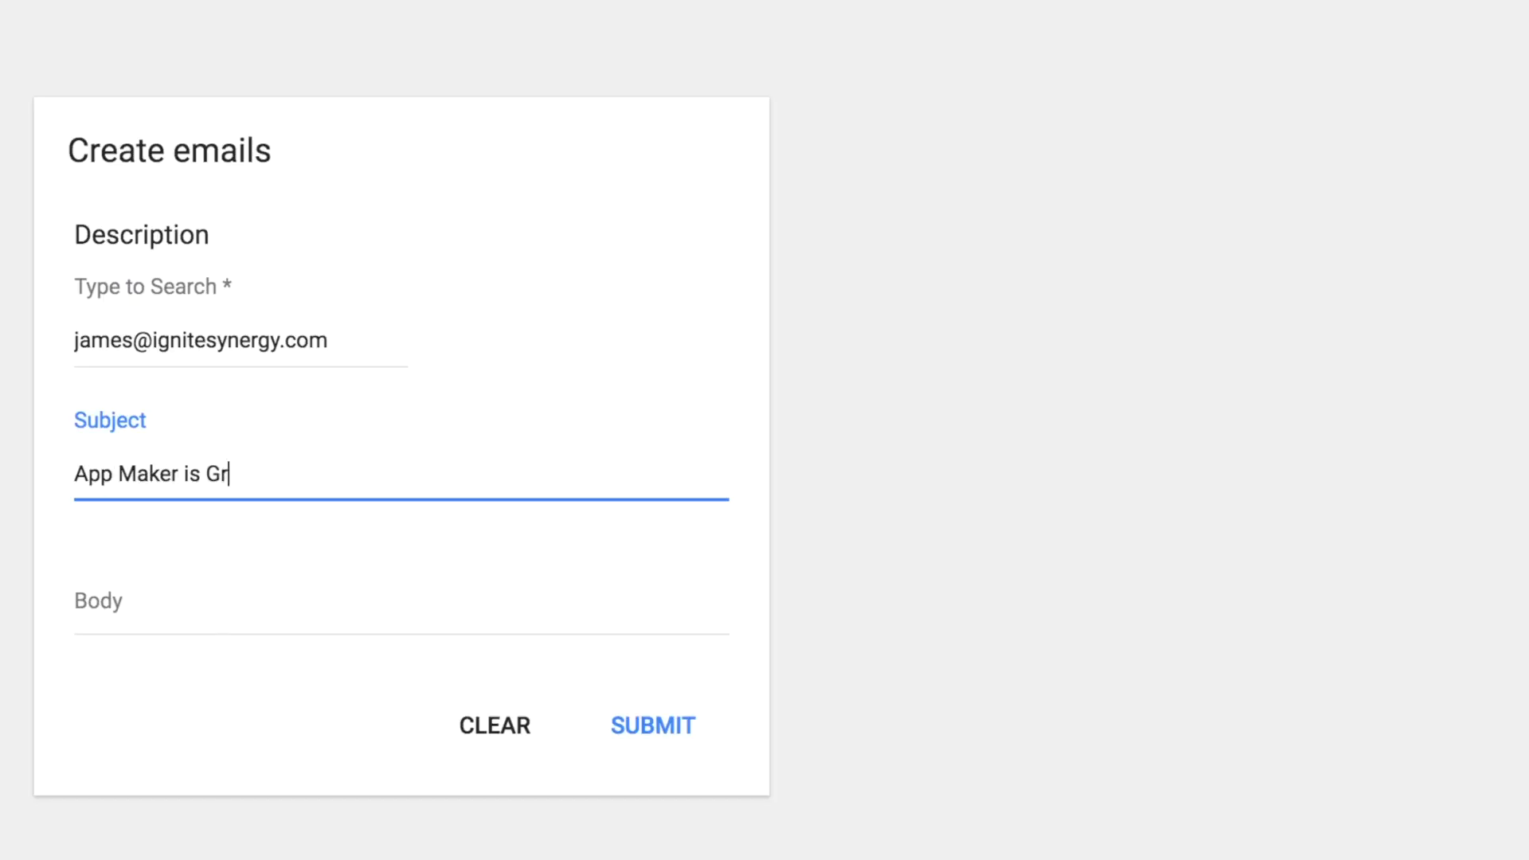
type("eat!")
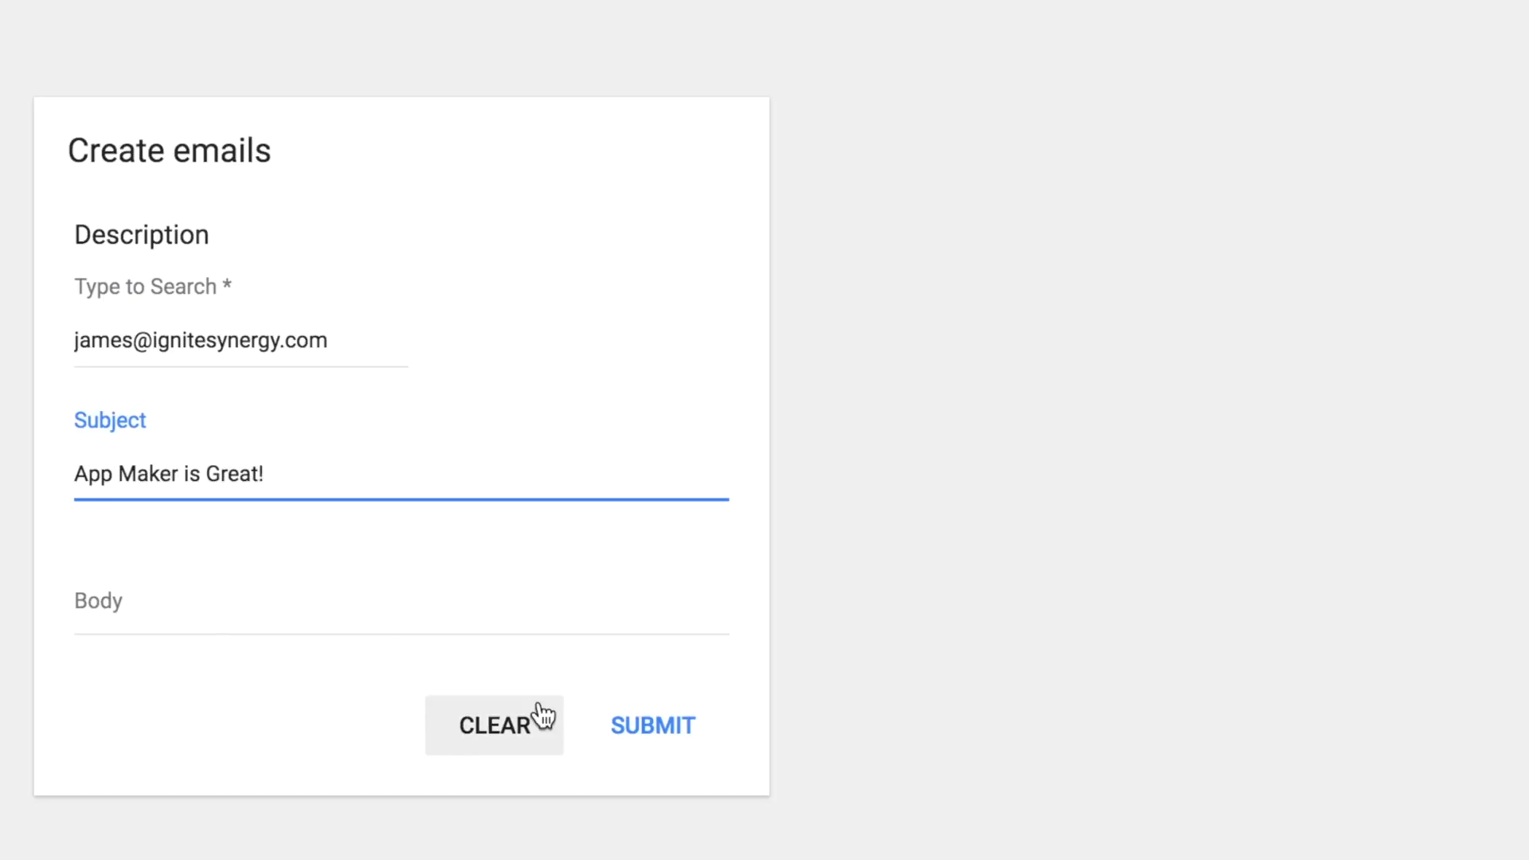